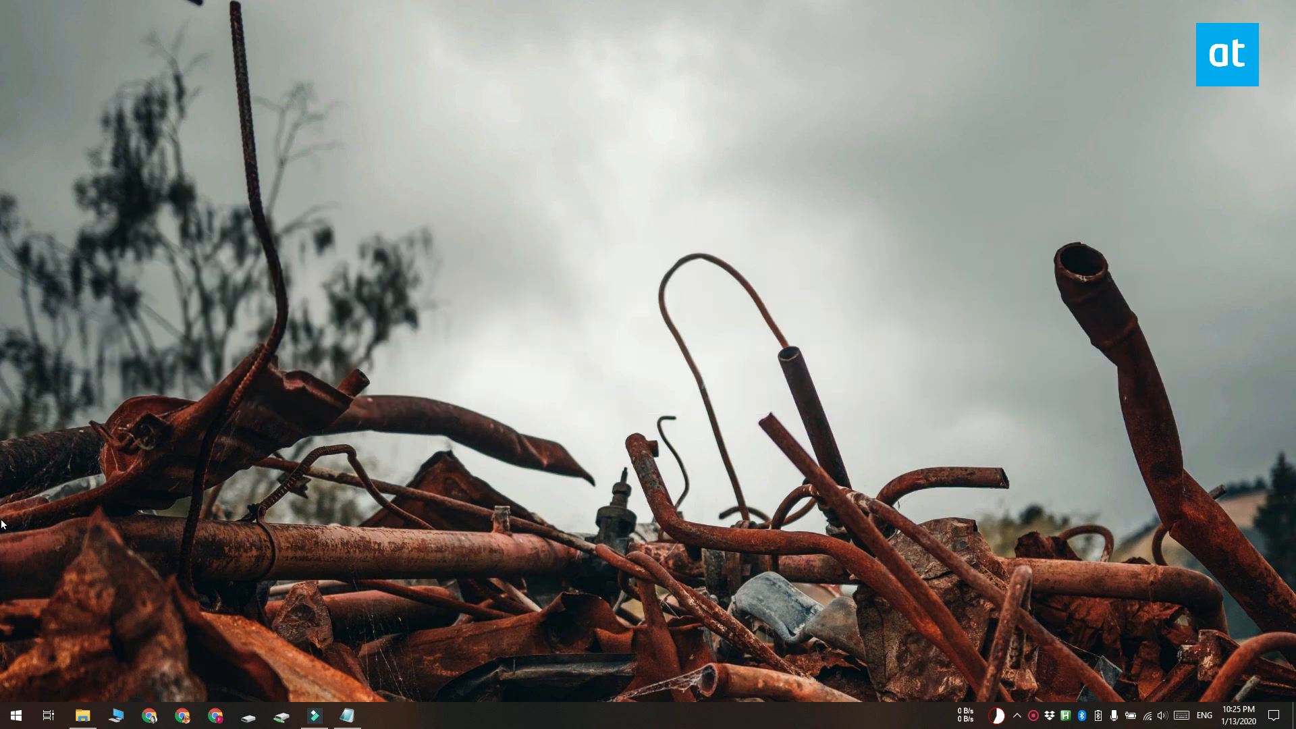
{"action": "mouse_move", "coordinate": [251, 564]}
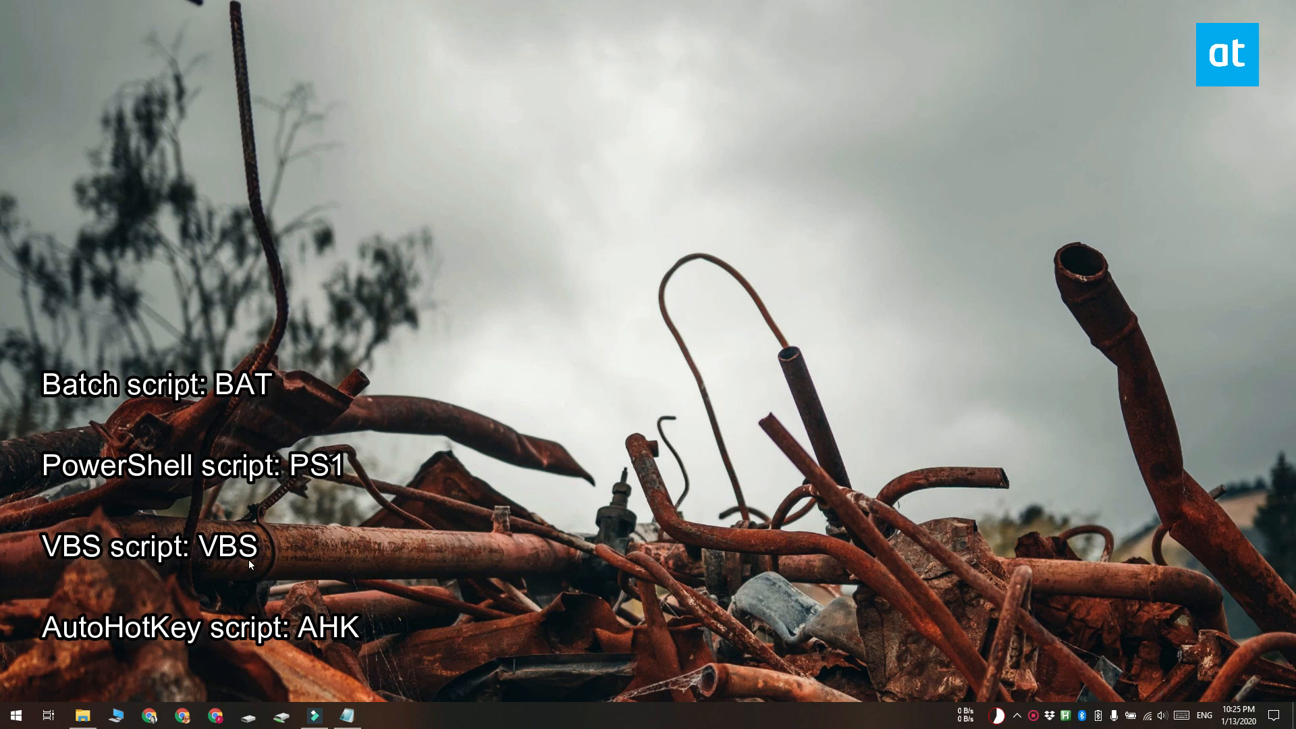
{"action": "mouse_move", "coordinate": [475, 575]}
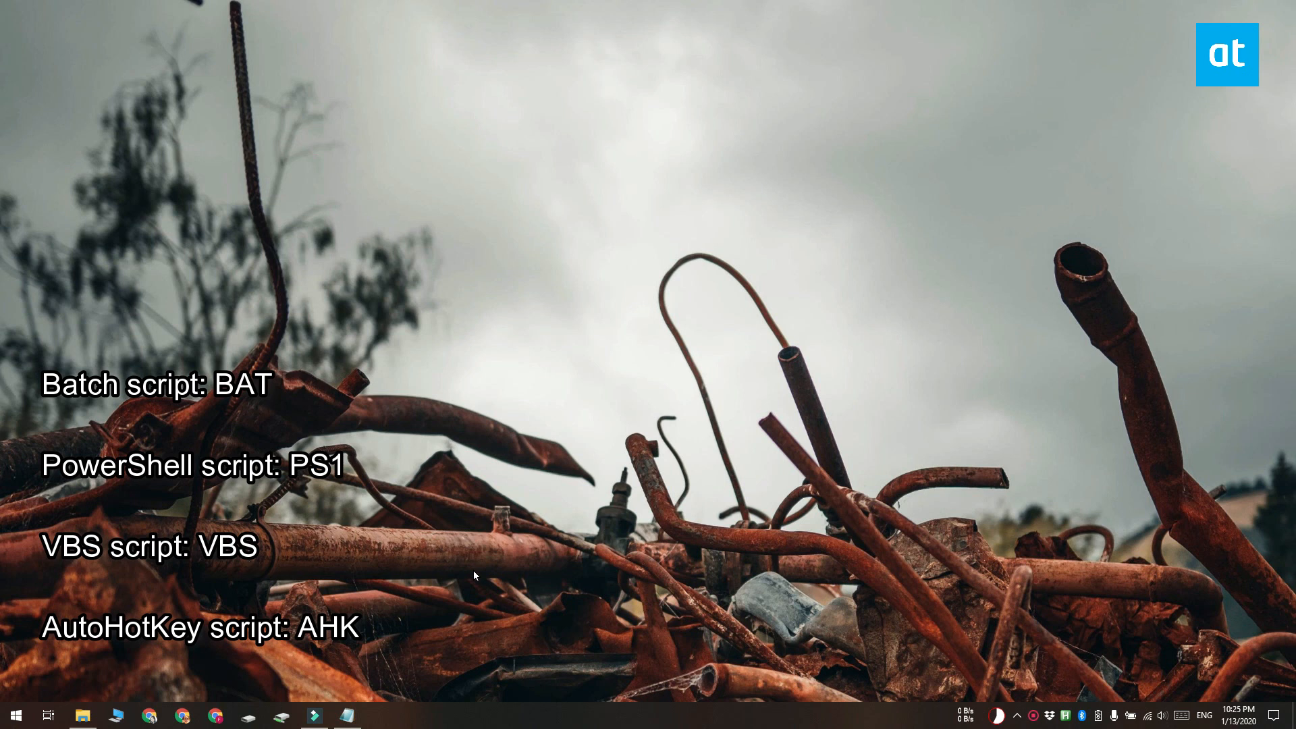
Save the volume script to the desktop as "MyScript.ahk"
{"action": "left_click", "coordinate": [347, 716]}
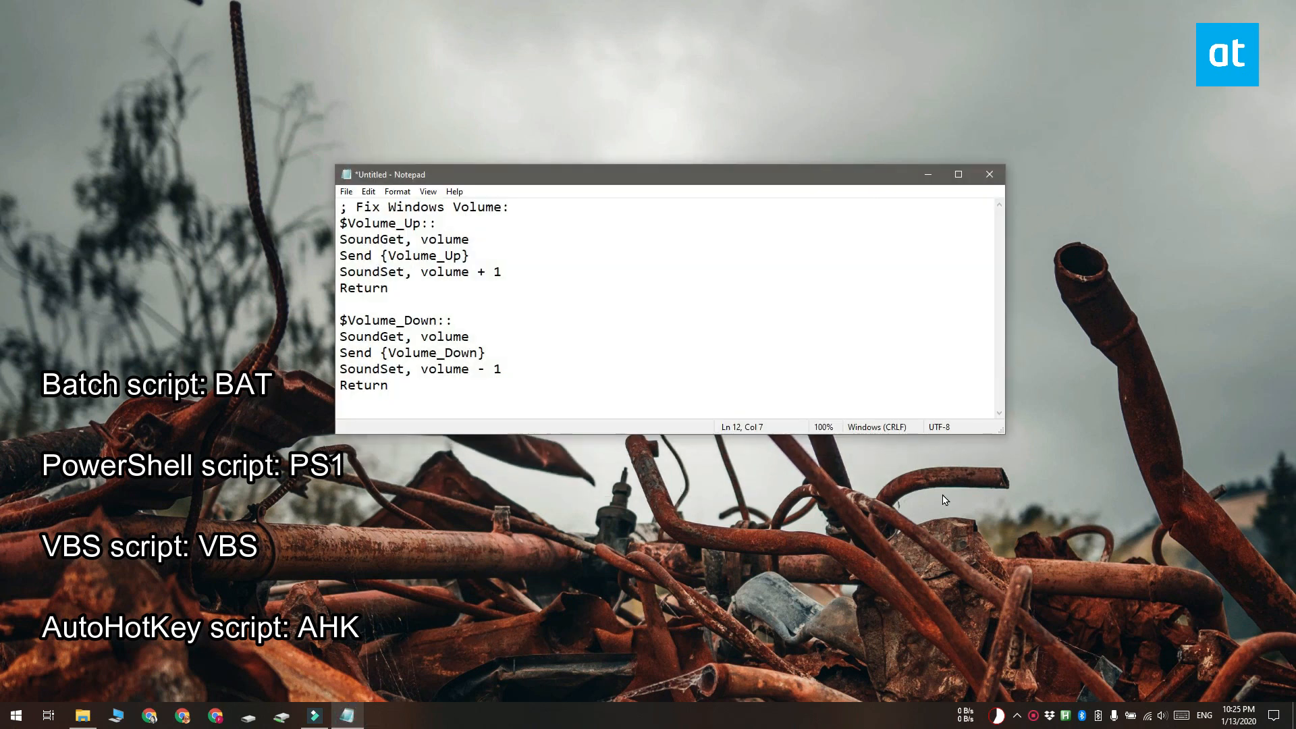
{"action": "mouse_move", "coordinate": [1110, 439]}
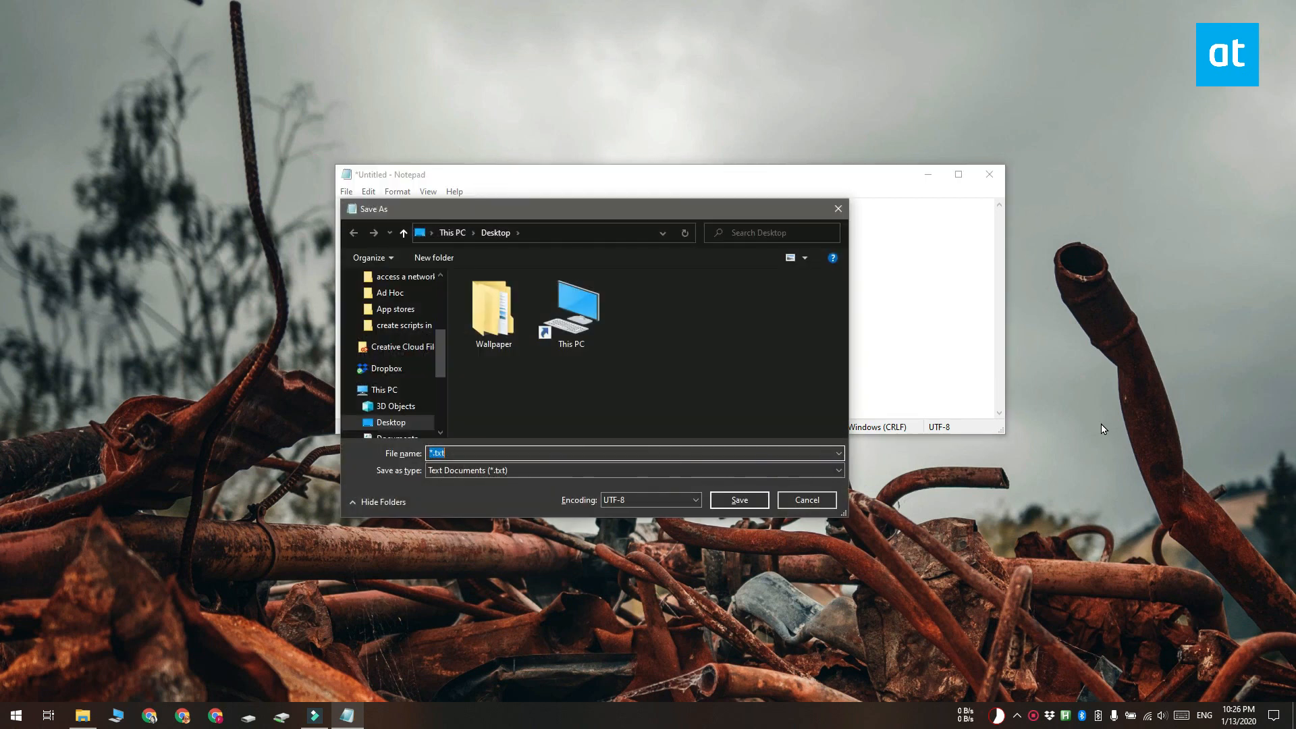
{"action": "type", "text": "MyScript.ahk\""}
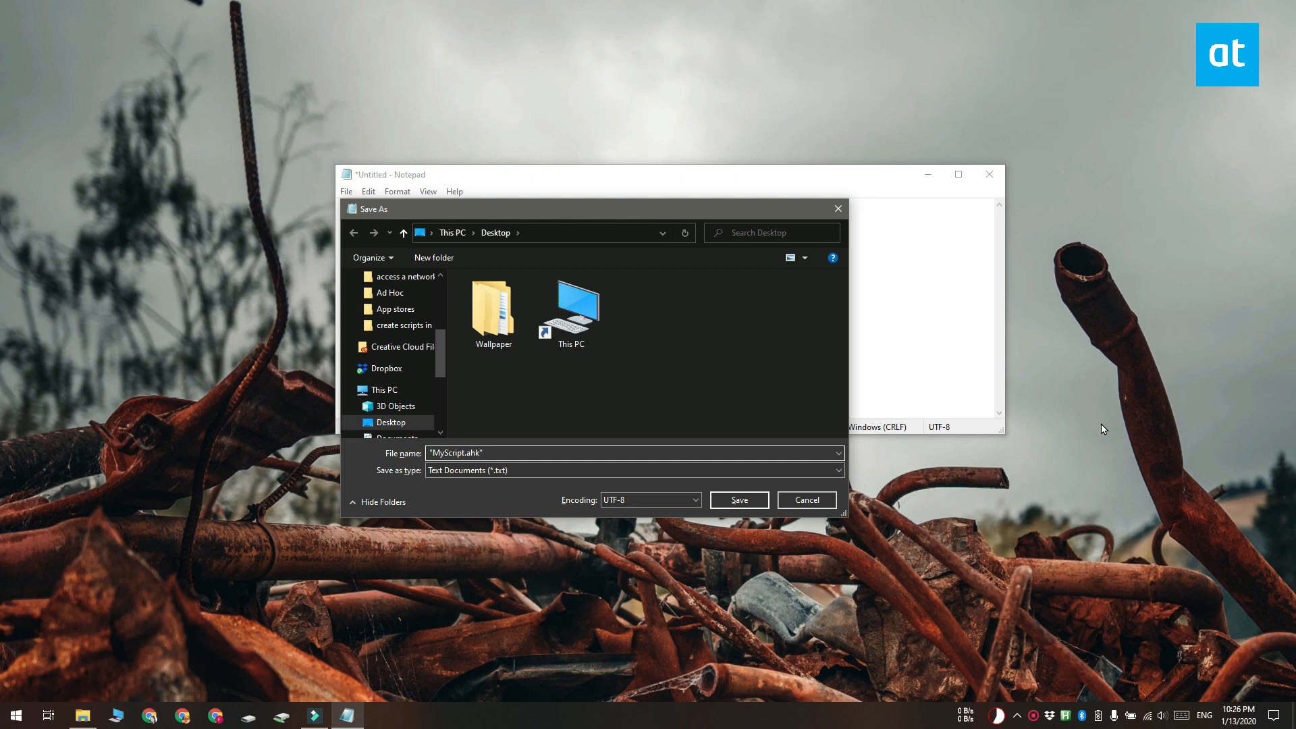
{"action": "mouse_move", "coordinate": [760, 309]}
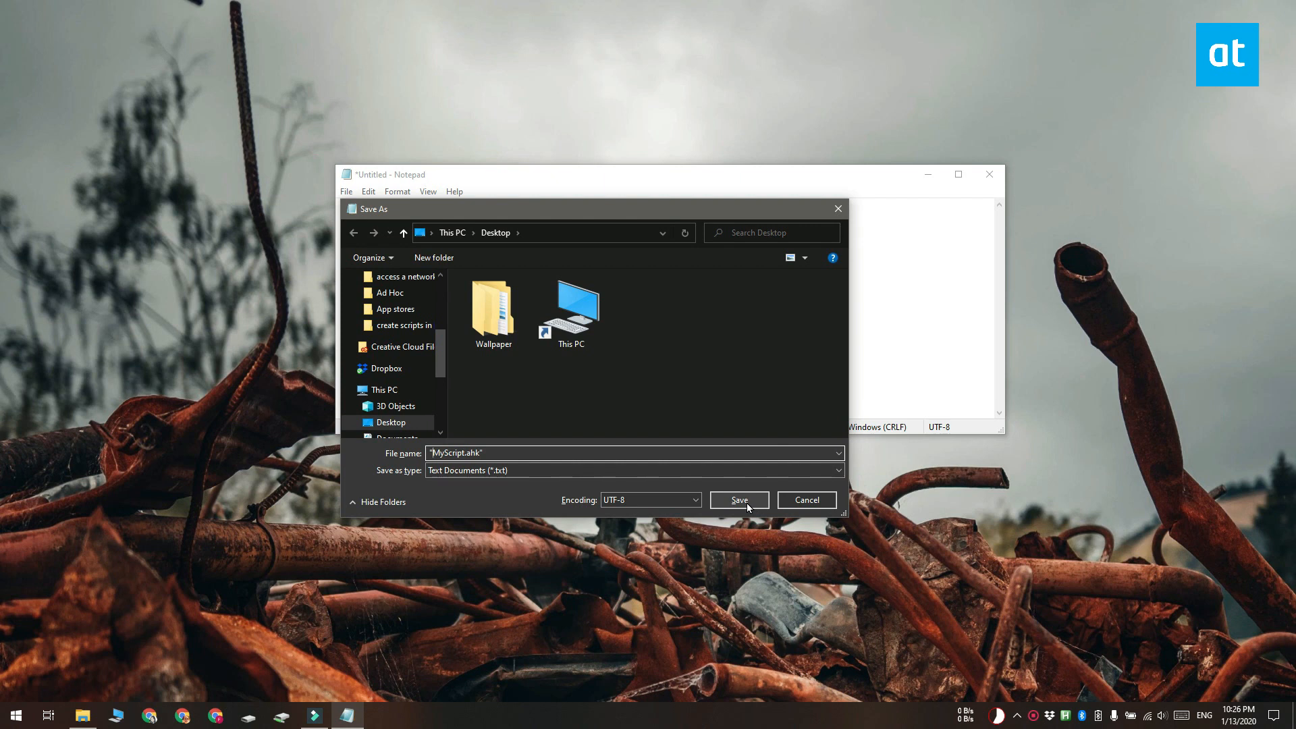
{"action": "left_click", "coordinate": [739, 500]}
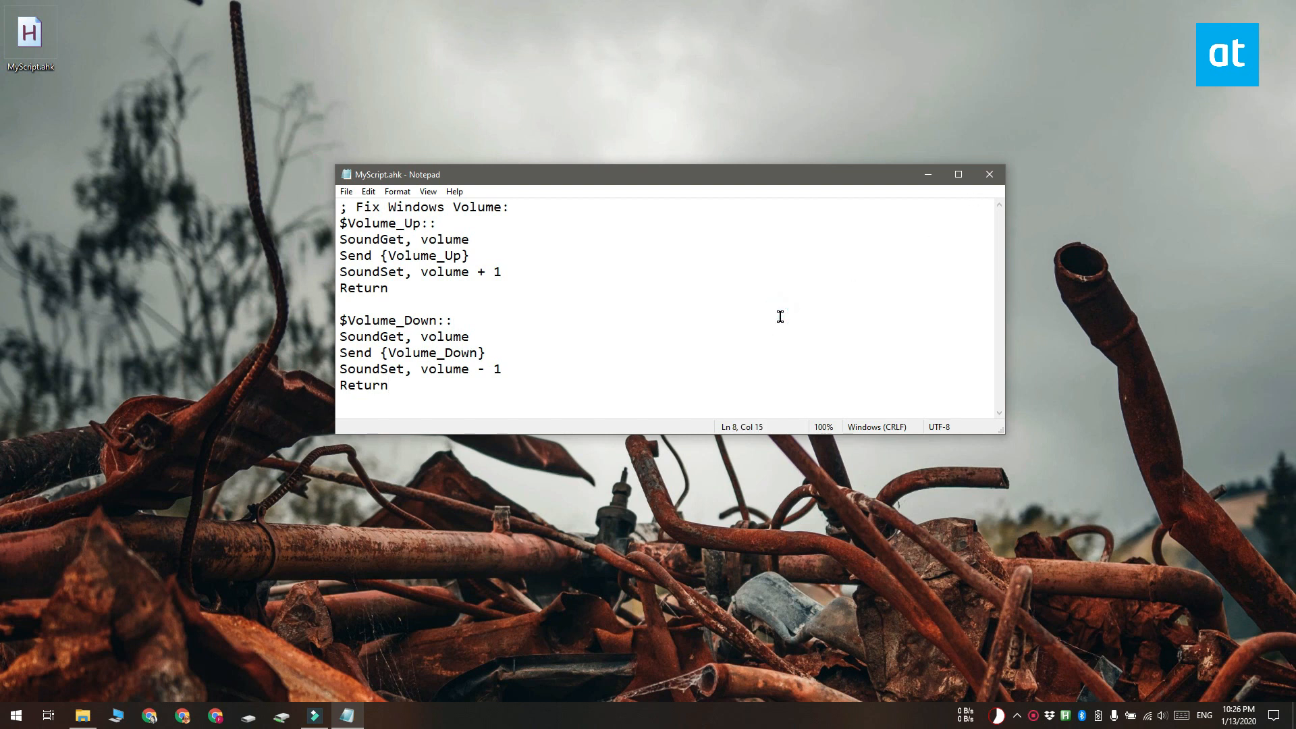
Save the untitled script copy as MyScript1.ahk with Save as type All Files
{"action": "left_click", "coordinate": [988, 174]}
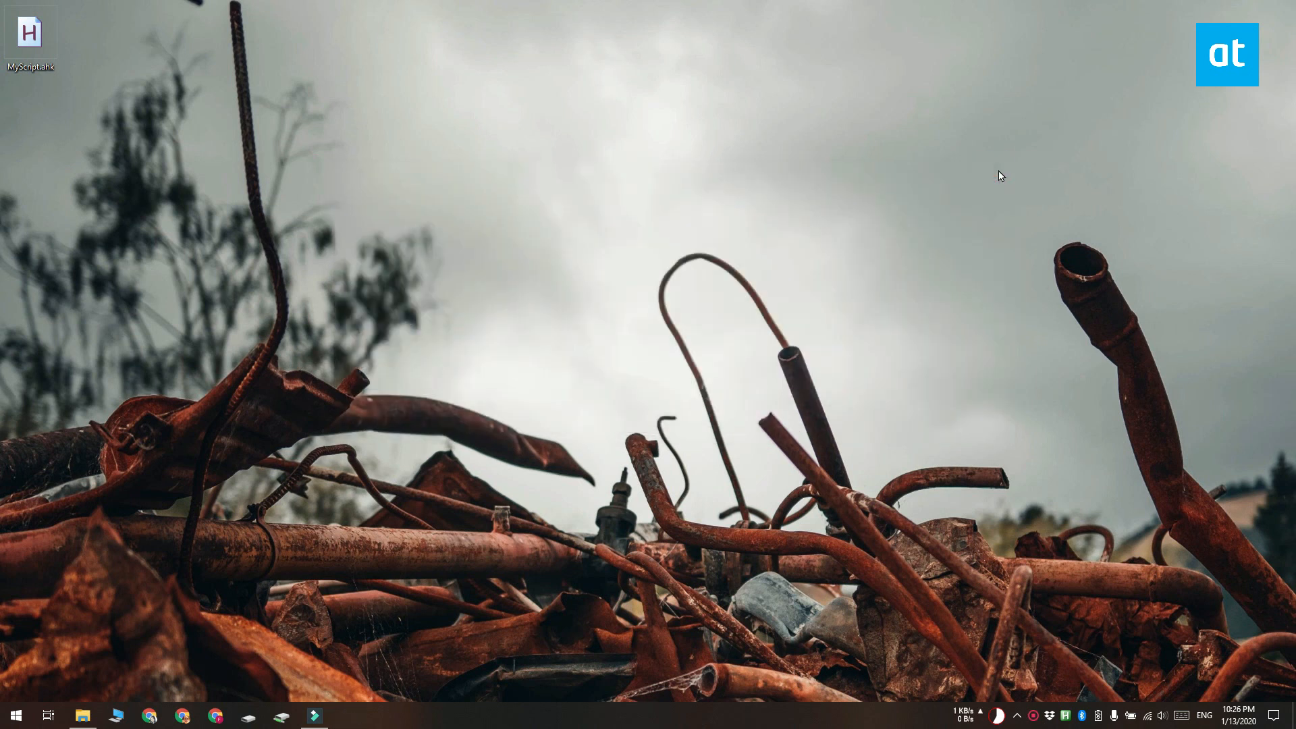
{"action": "left_click", "coordinate": [347, 716]}
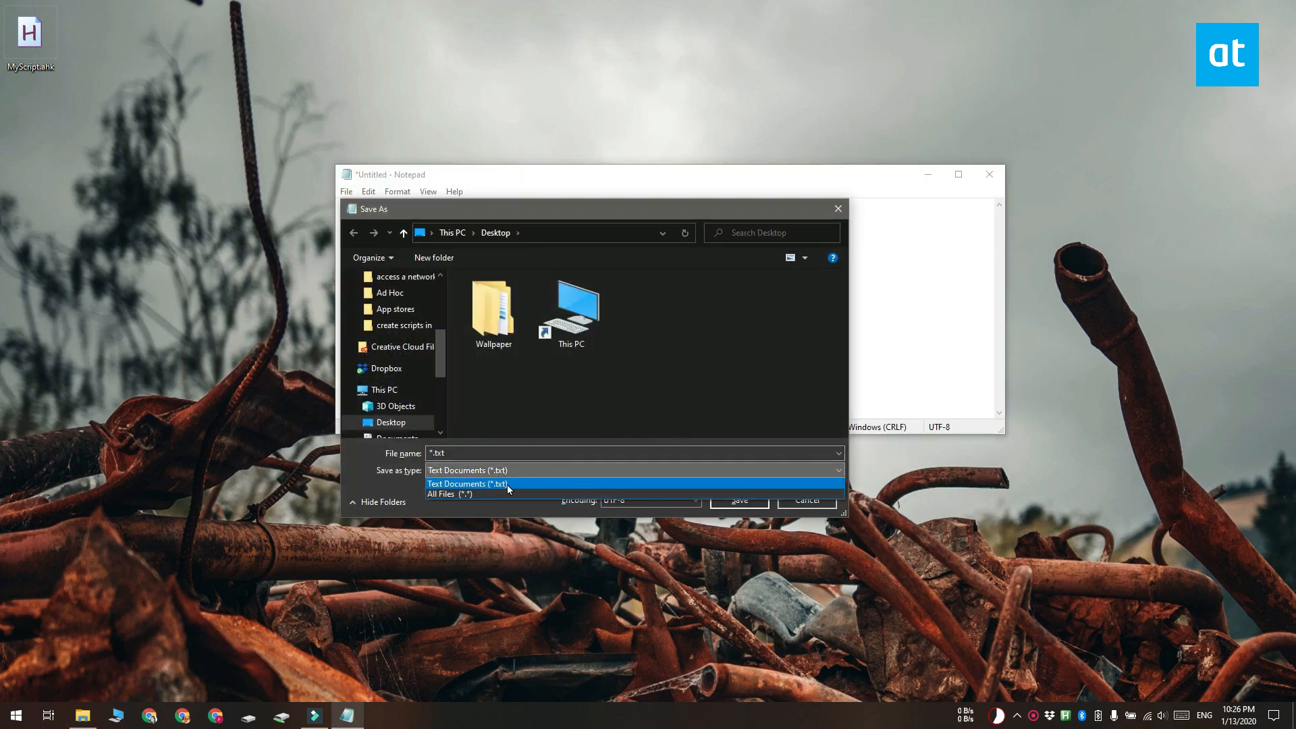
{"action": "left_click", "coordinate": [451, 494]}
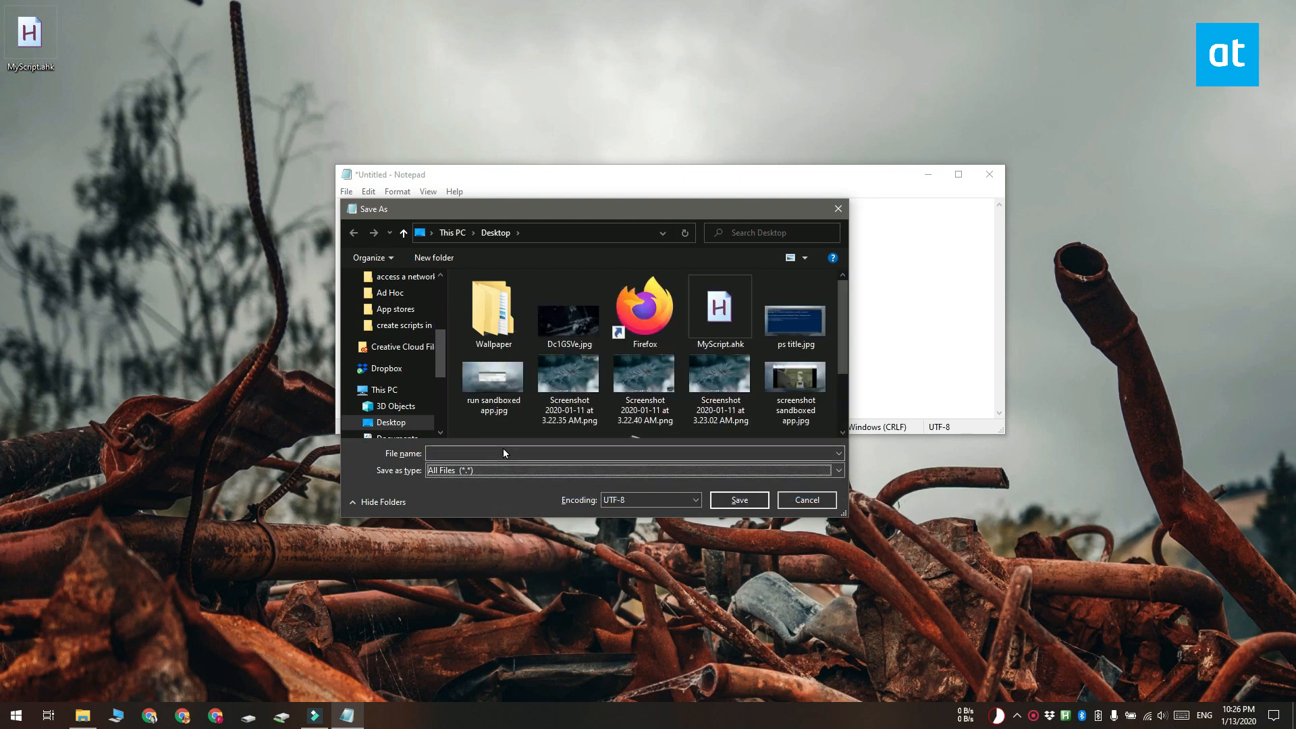
{"action": "type", "text": "MyScript1.ahk"}
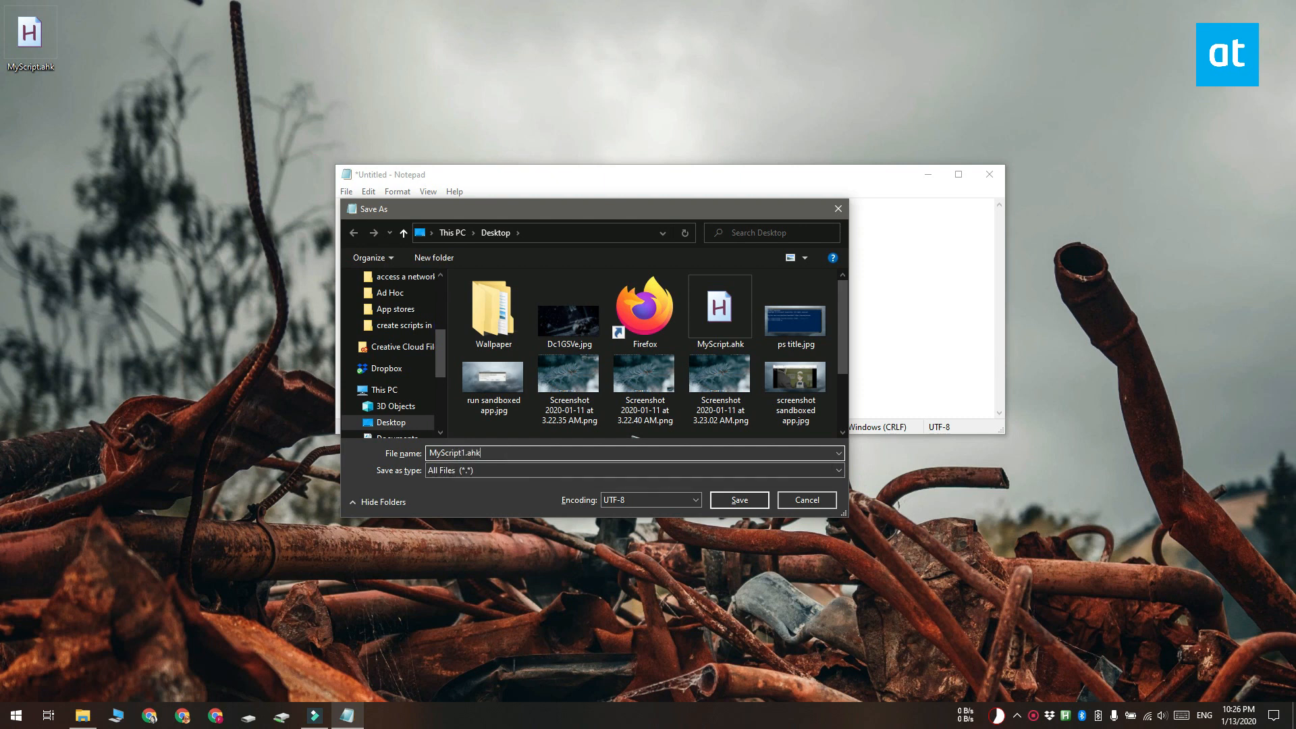
{"action": "left_click", "coordinate": [737, 500]}
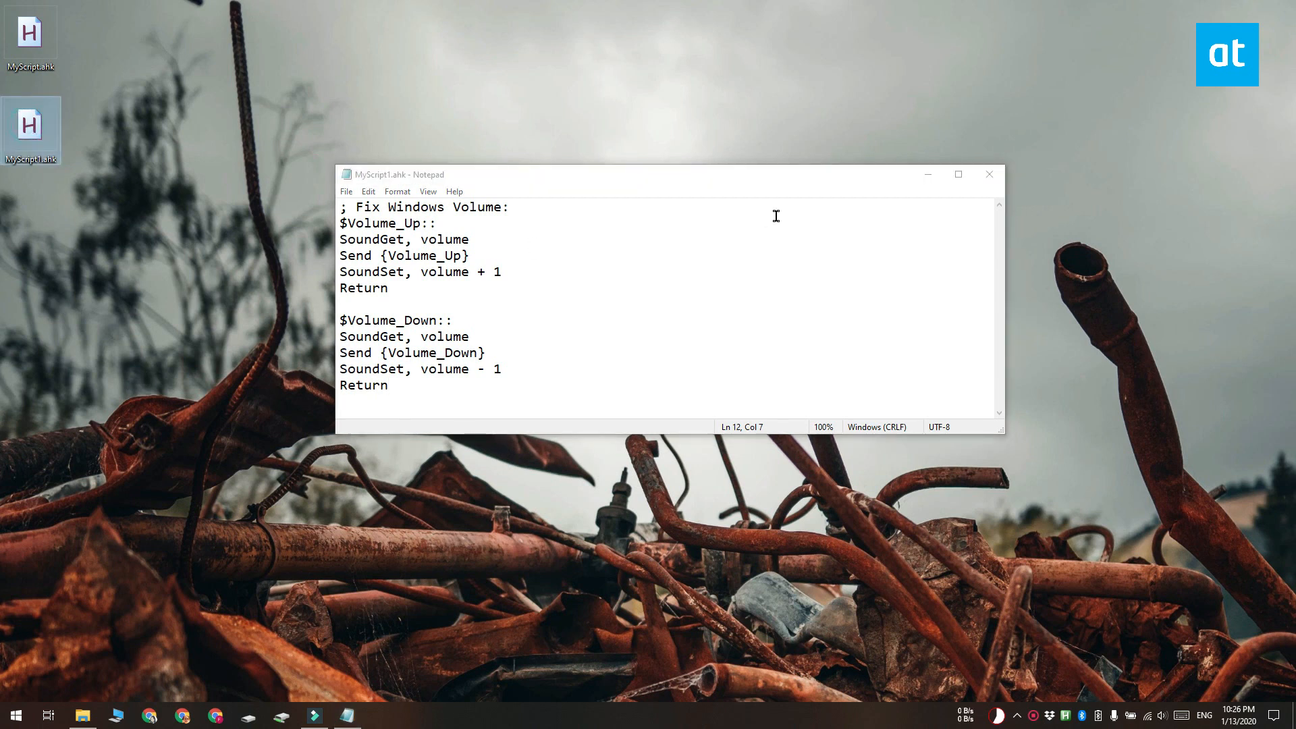
Save another untitled copy as MyScript2 (Text Documents) via Ctrl+S and close Notepad
{"action": "left_click", "coordinate": [988, 174]}
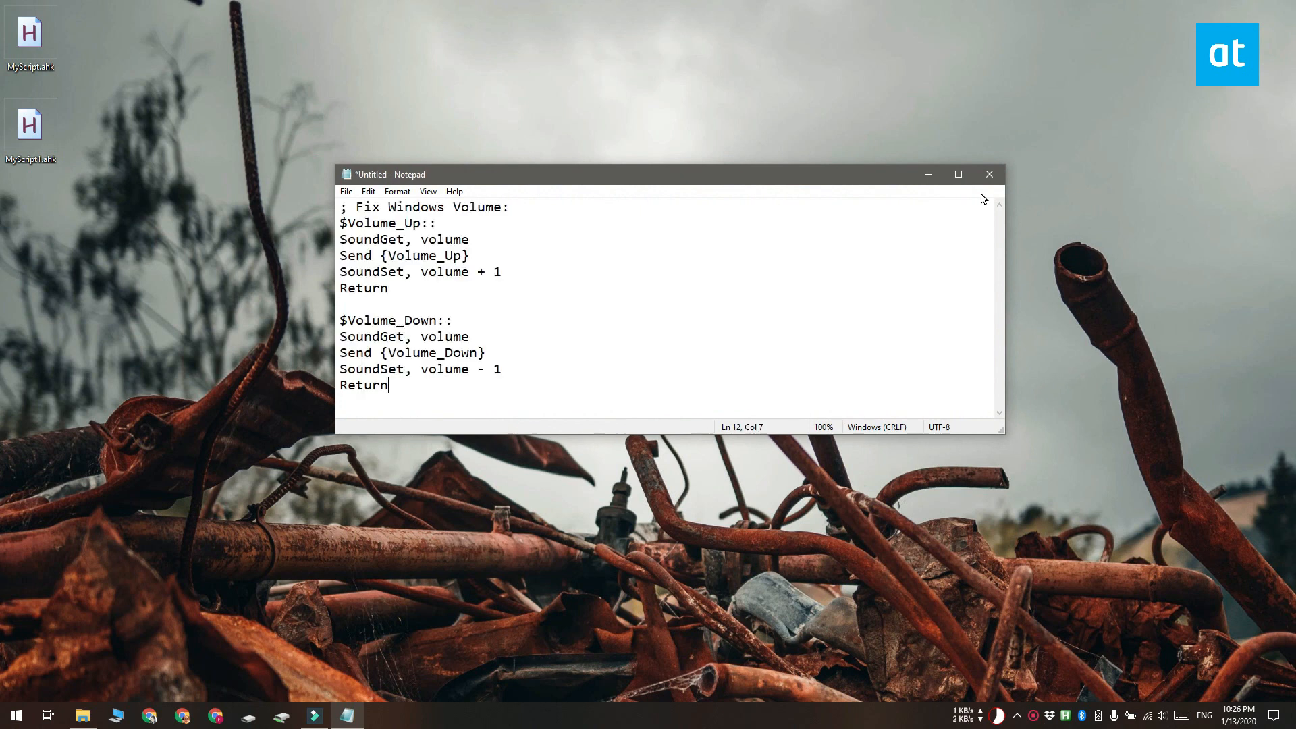
{"action": "key", "text": "ctrl+s"}
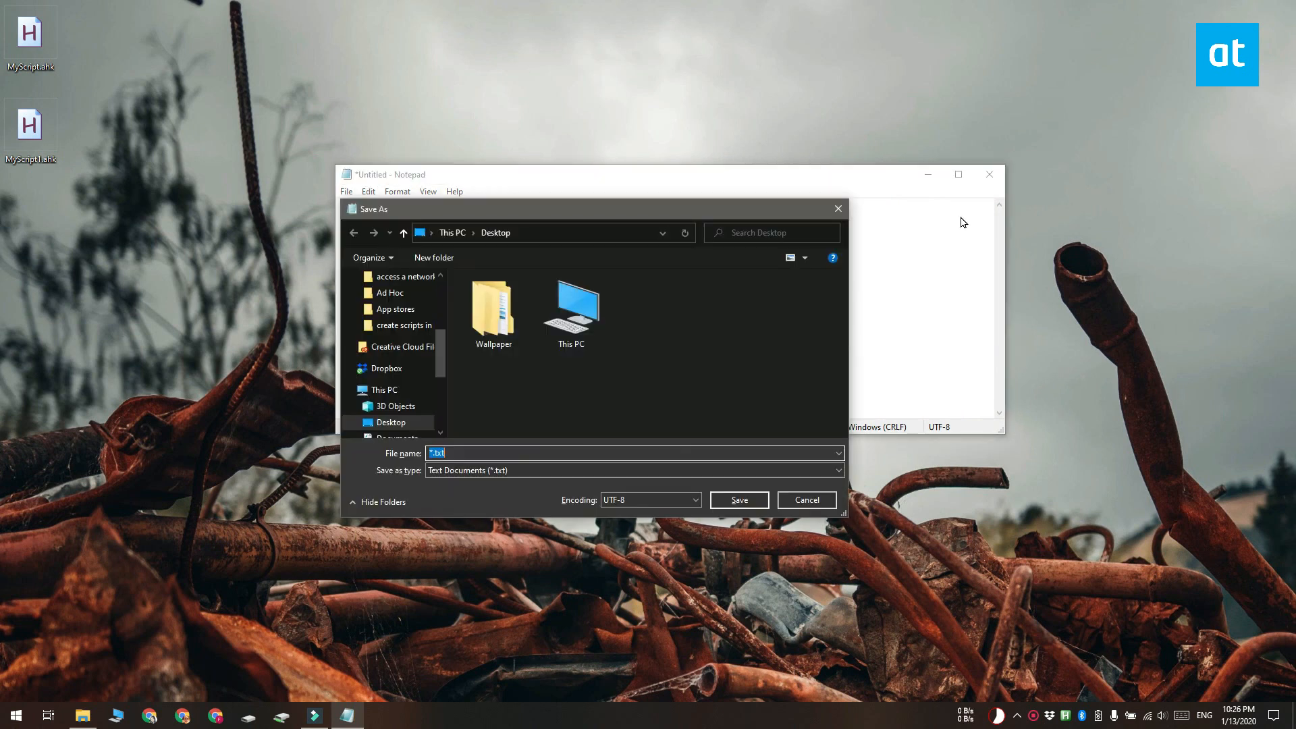
{"action": "type", "text": "MyScript2"}
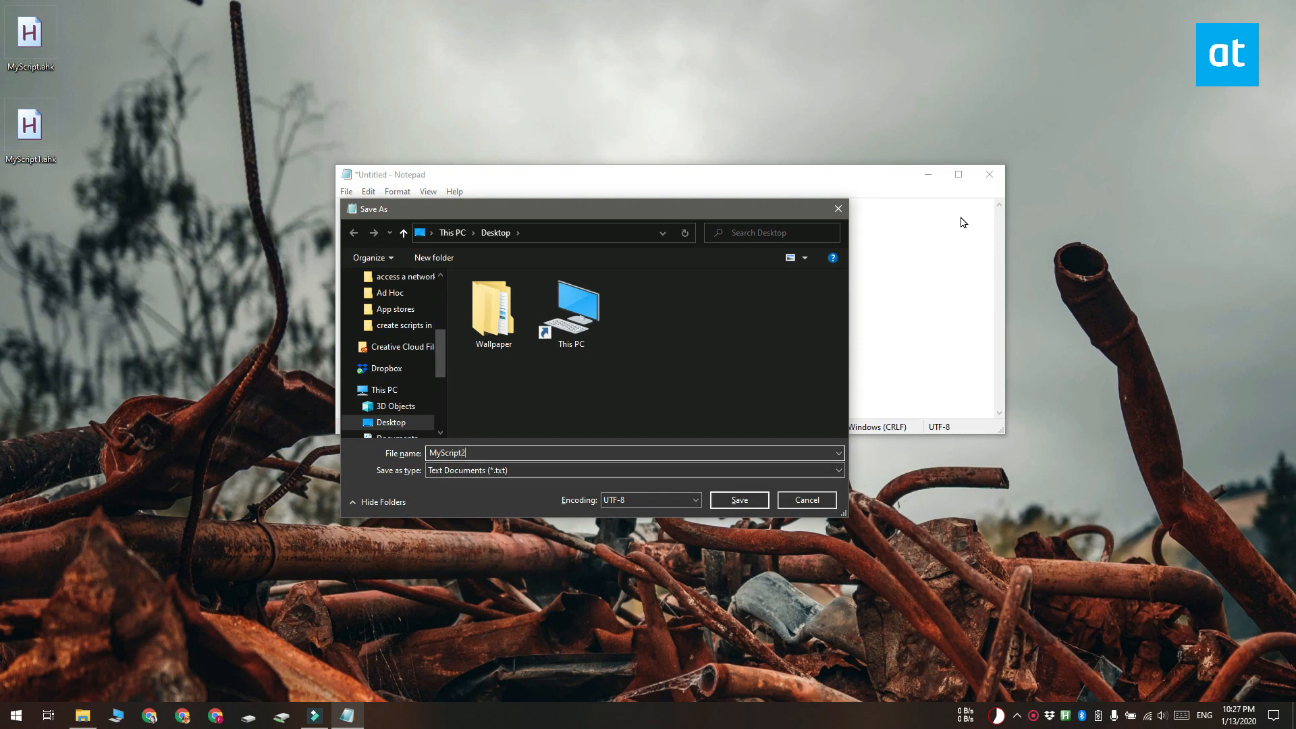
{"action": "left_click", "coordinate": [739, 499]}
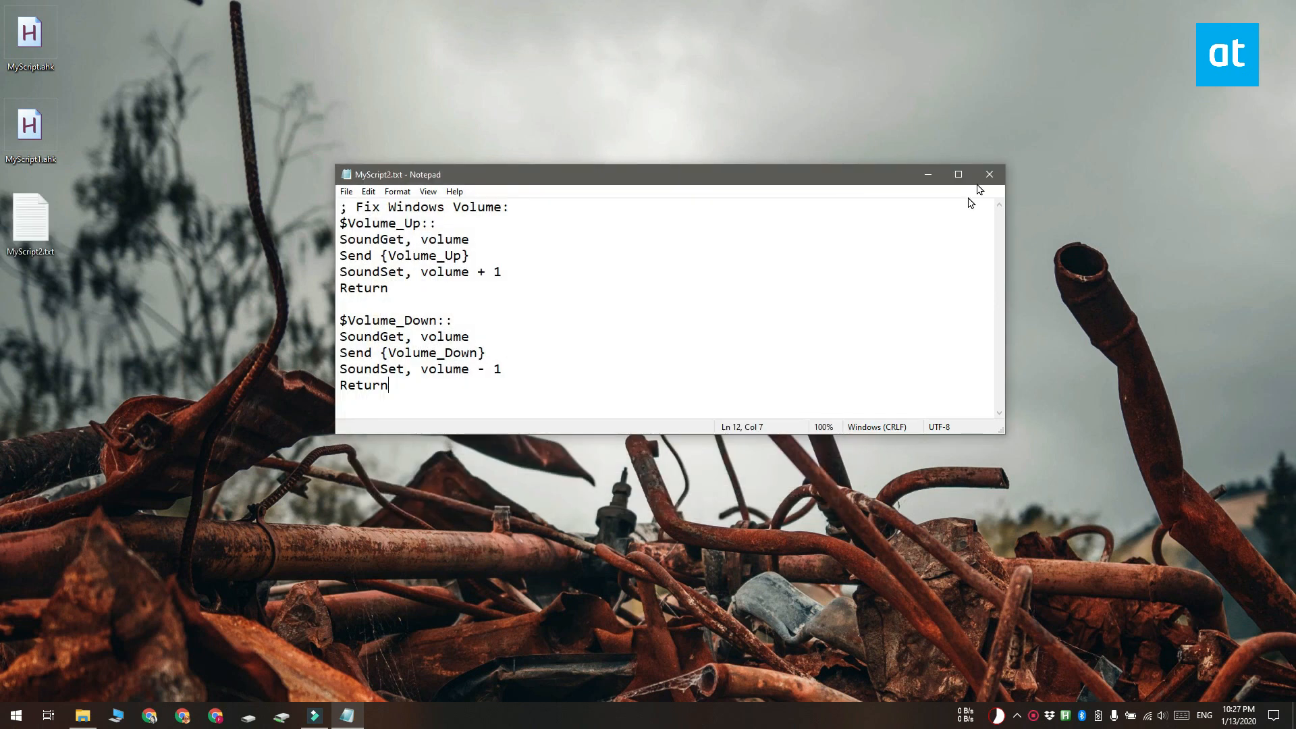
{"action": "left_click", "coordinate": [988, 174]}
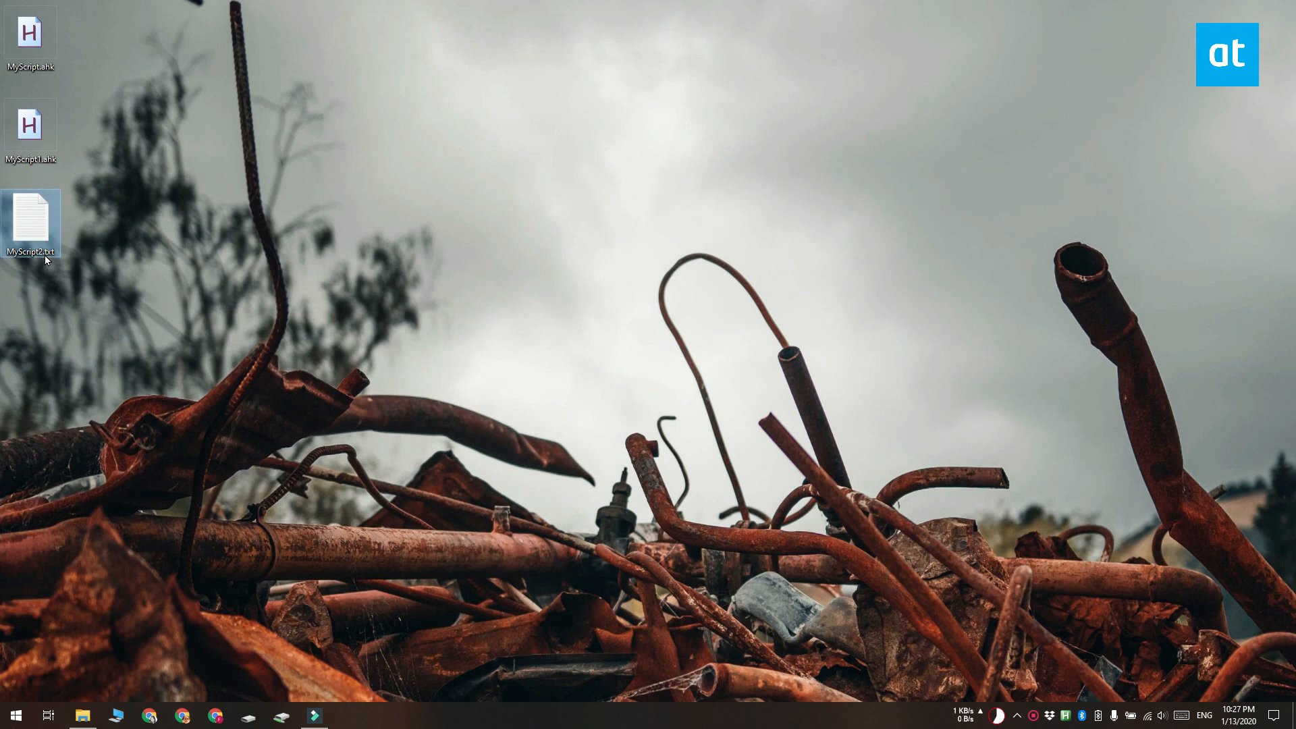
Rename MyScript2.txt on the desktop to MyScript2.ahk via the context menu
{"action": "right_click", "coordinate": [31, 223]}
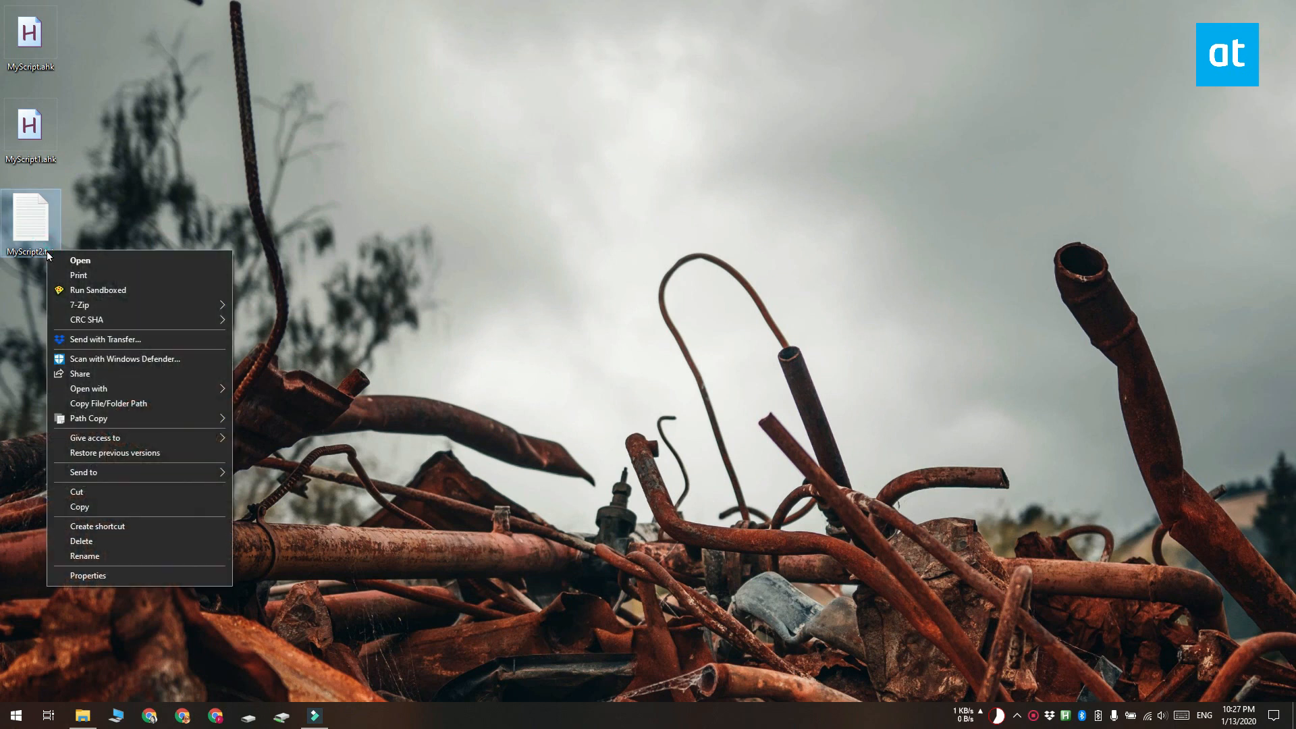
{"action": "left_click", "coordinate": [84, 555]}
{"action": "type", "text": "2.ahk"}
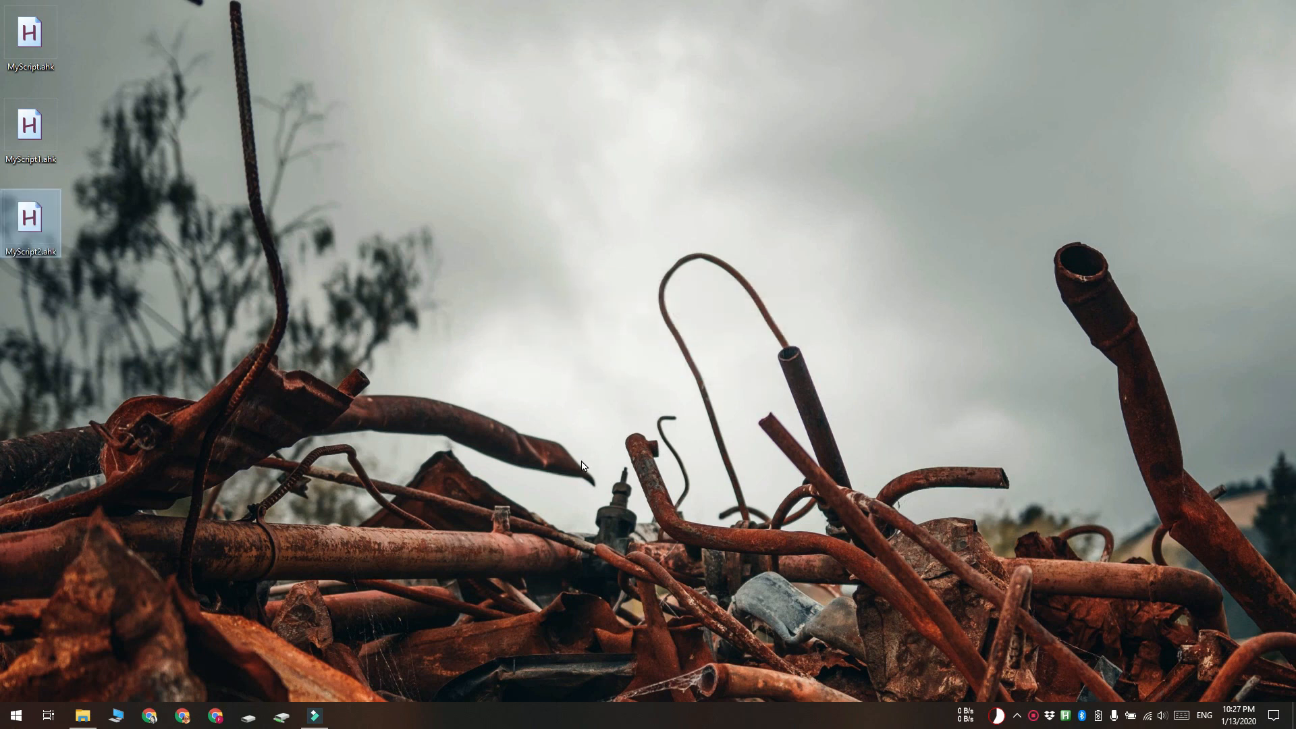
{"action": "mouse_move", "coordinate": [315, 349]}
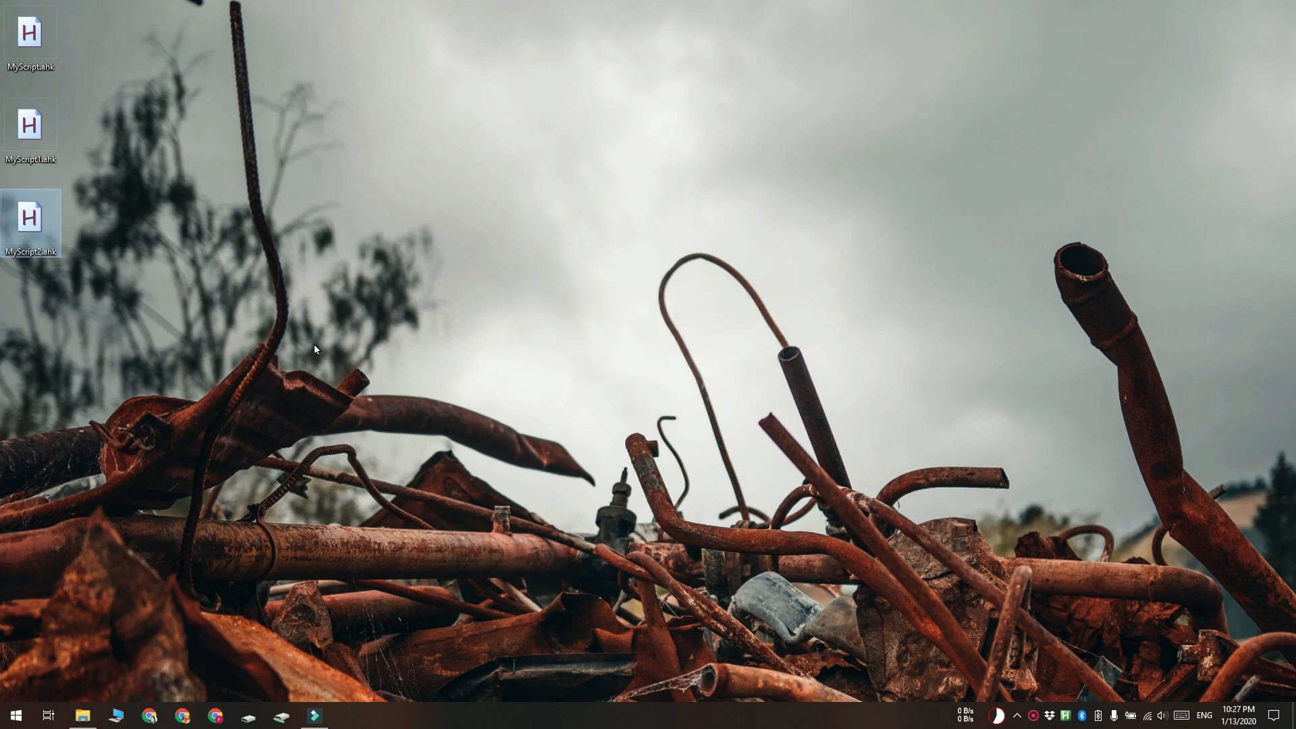